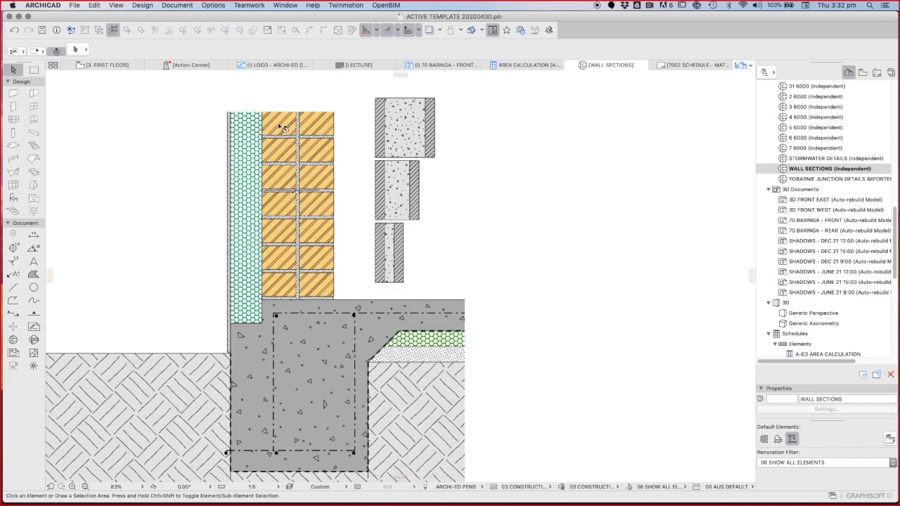
mouse_move(281, 300)
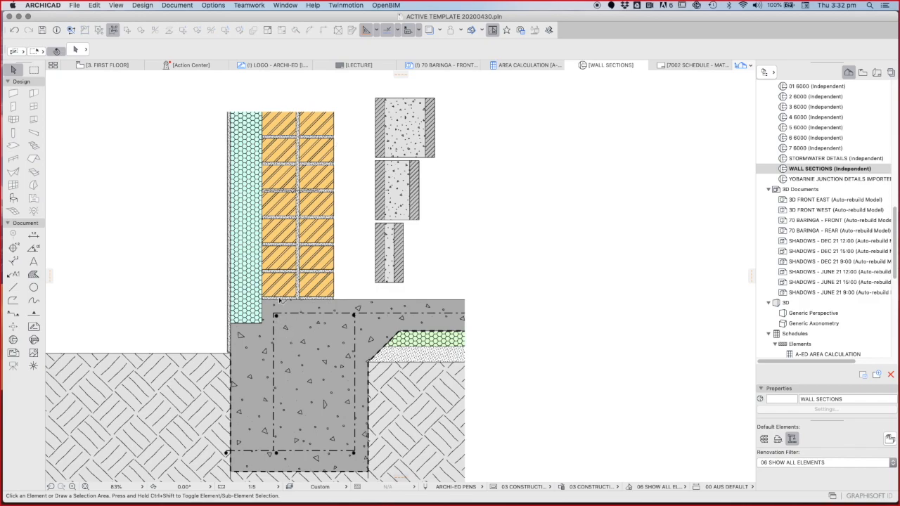
mouse_move(285, 300)
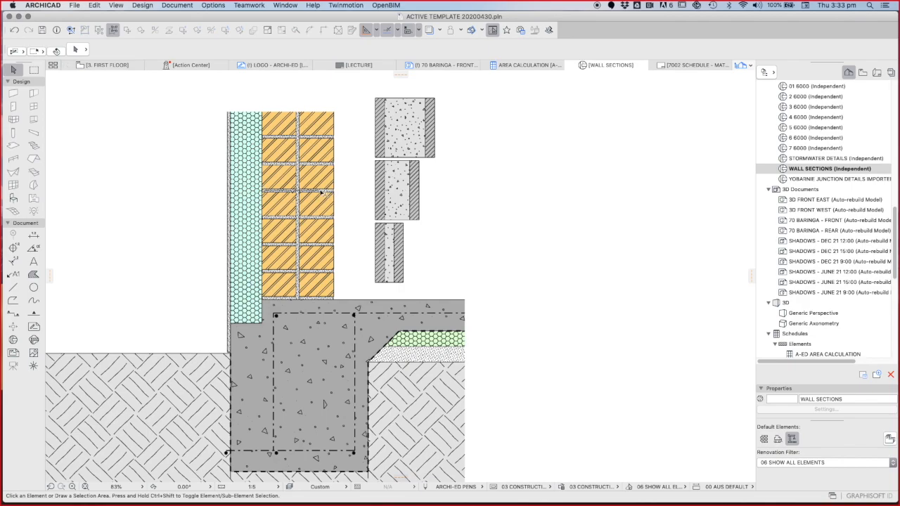
Select the orange brick wall fill so it can be removed
click(303, 191)
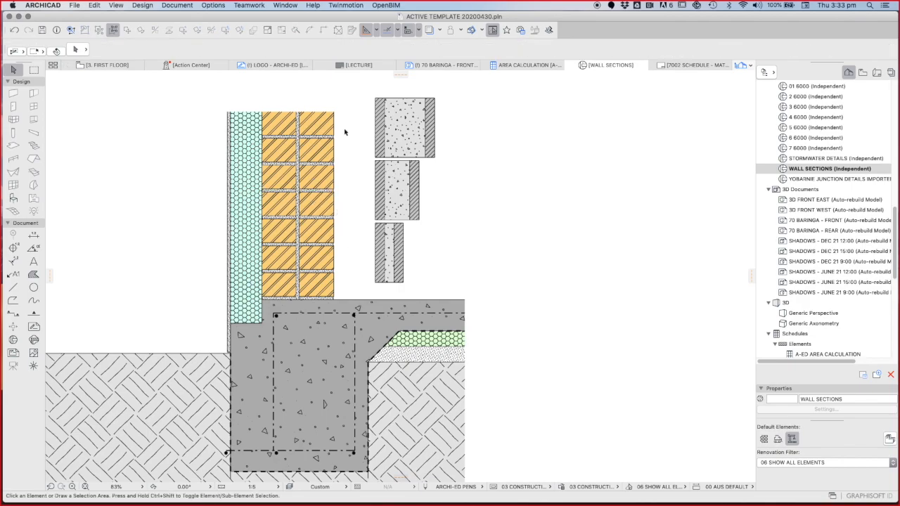
mouse_move(352, 142)
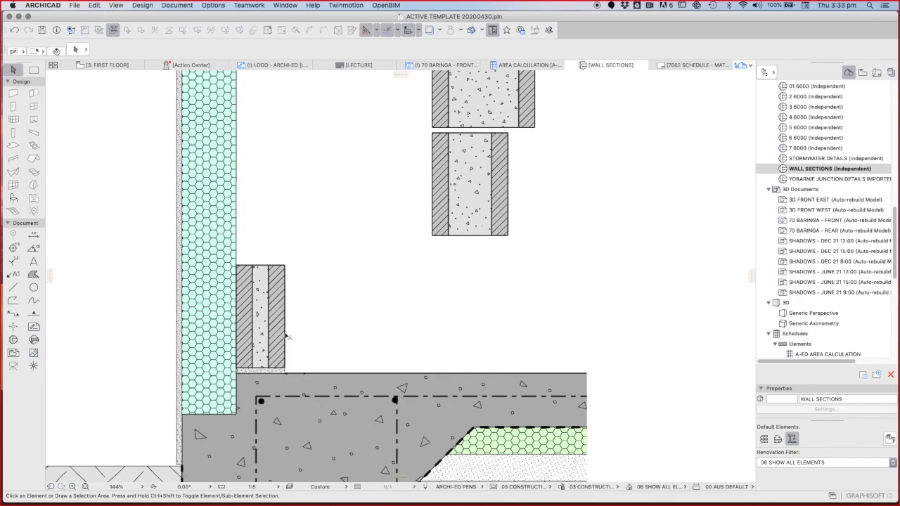
mouse_move(258, 350)
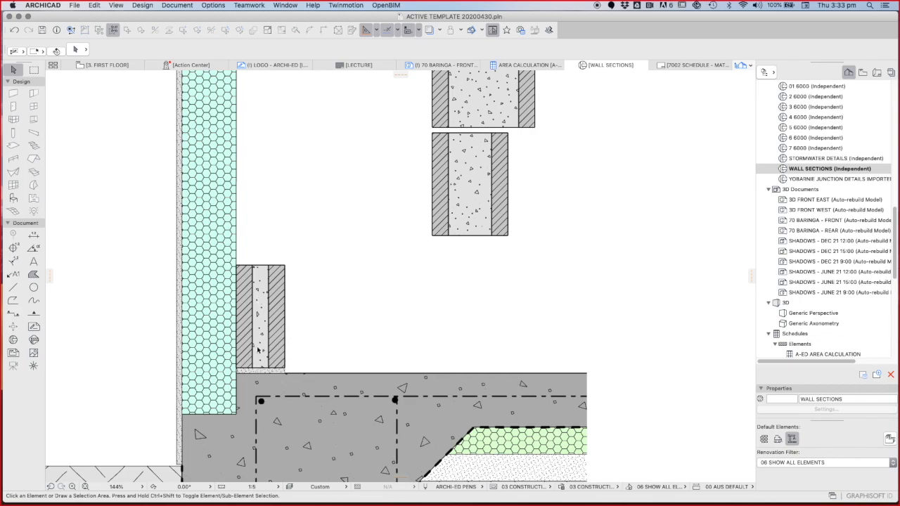
mouse_move(250, 312)
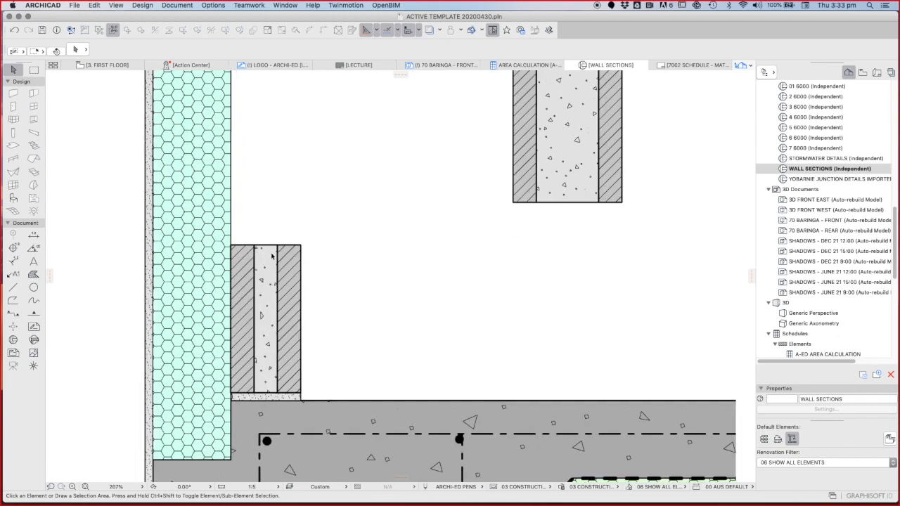
mouse_move(257, 274)
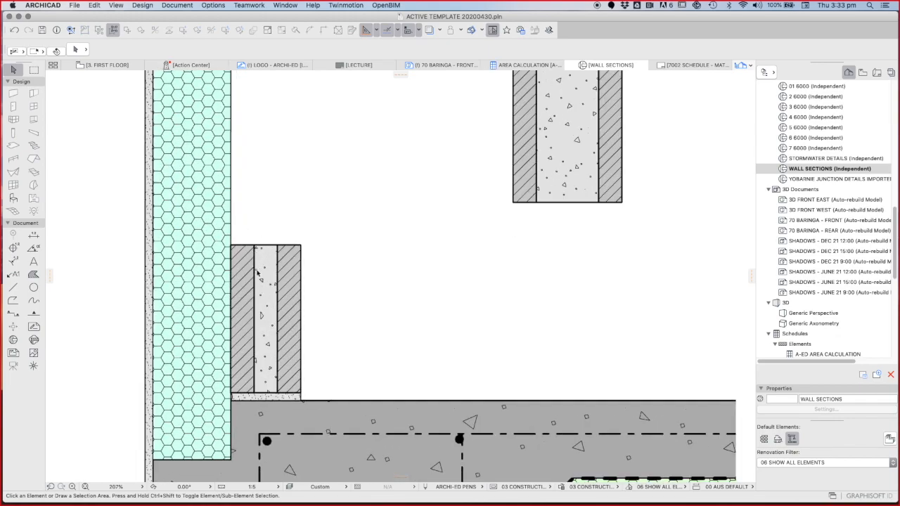
mouse_move(287, 290)
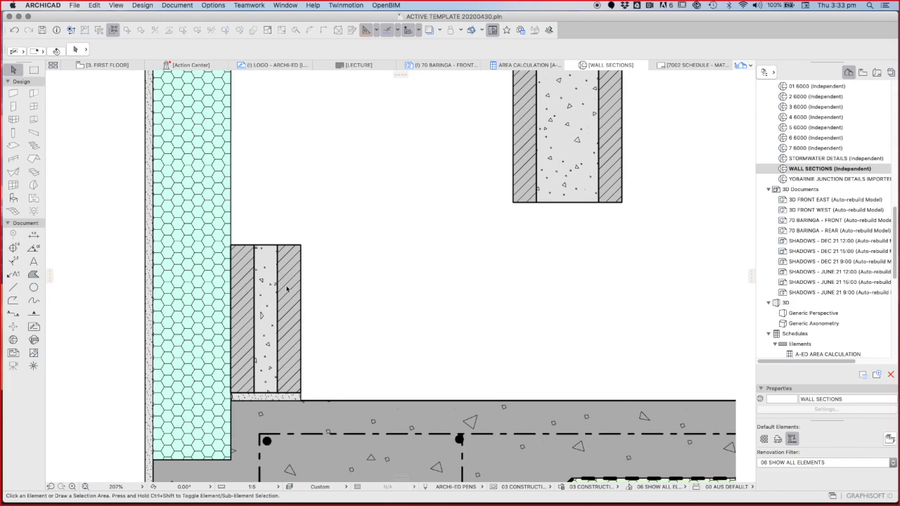
mouse_move(261, 316)
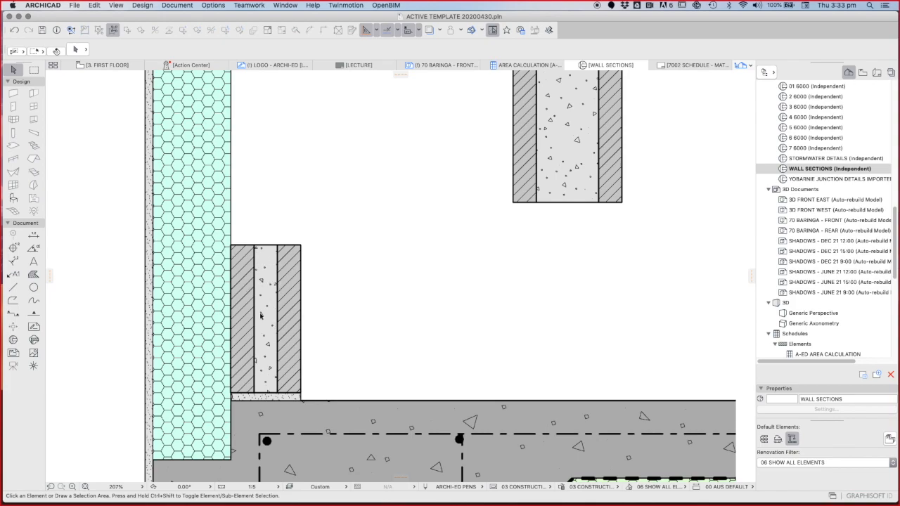
mouse_move(131, 305)
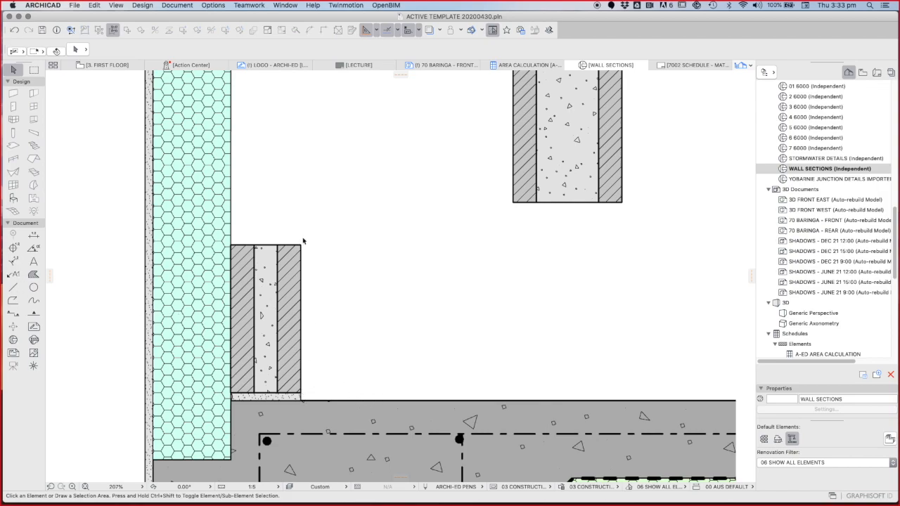
mouse_move(301, 398)
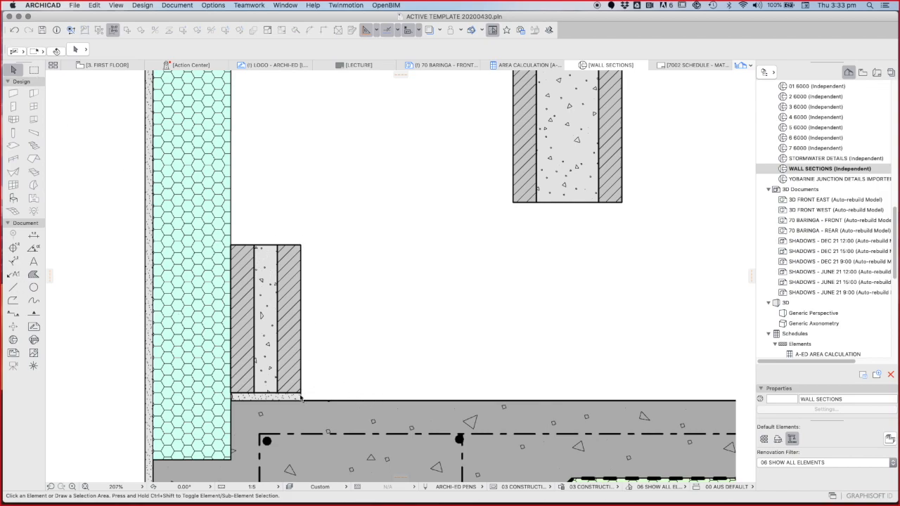
Set the Fill tool to A-ED SAND with rectangle geometry
click(266, 395)
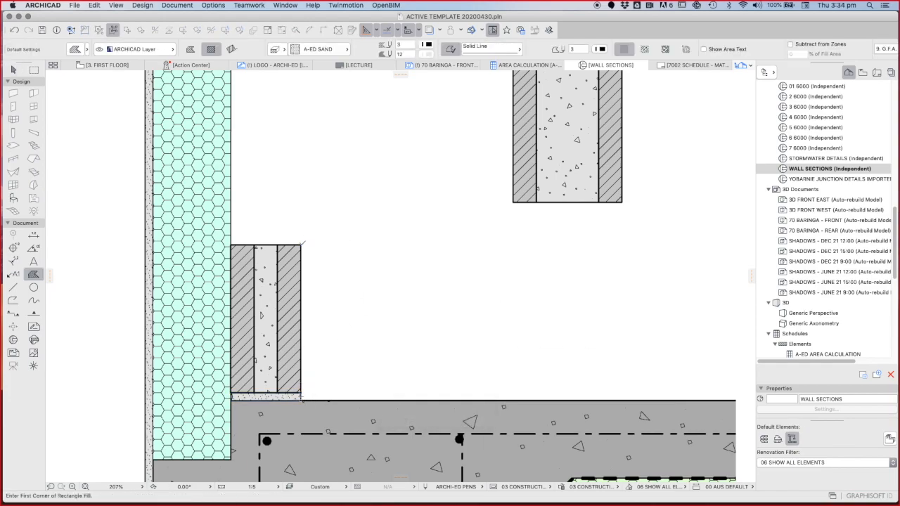
Draw 10-high sand fill rectangles on top of both block face shells
drag(250, 108, 302, 248)
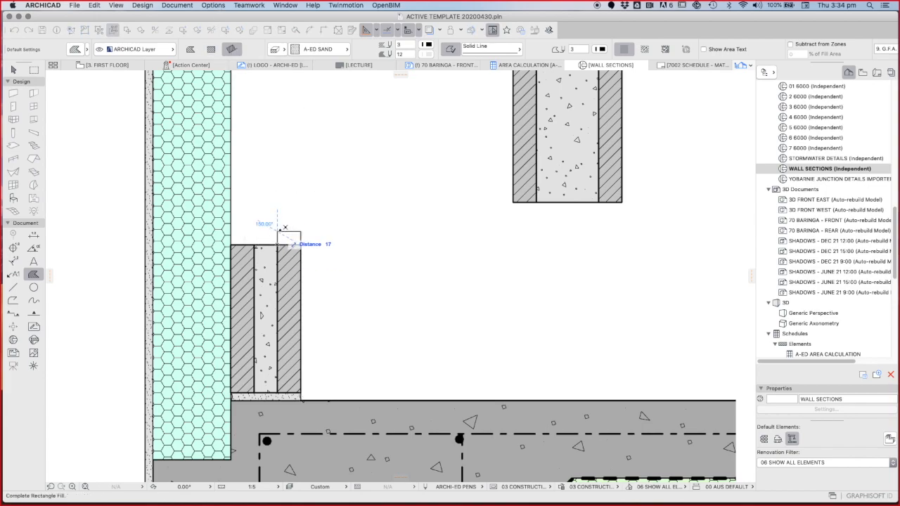
text(10)
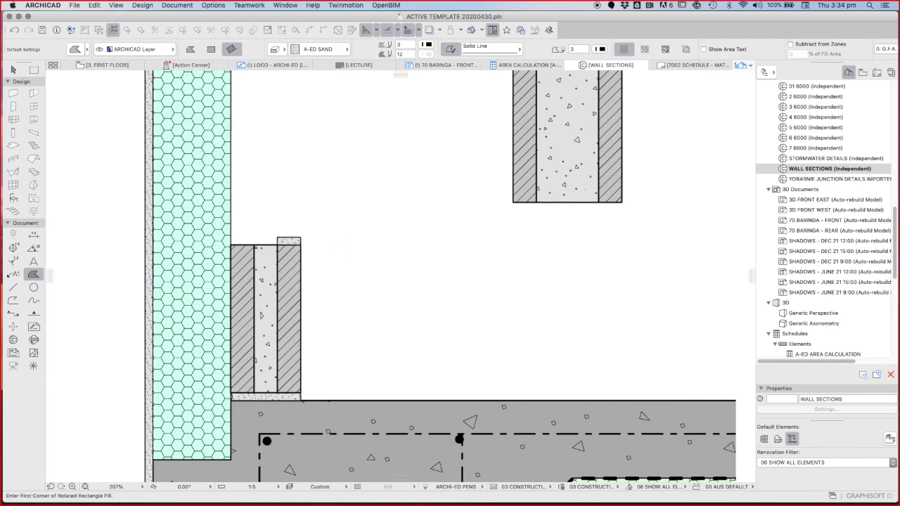
click(288, 241)
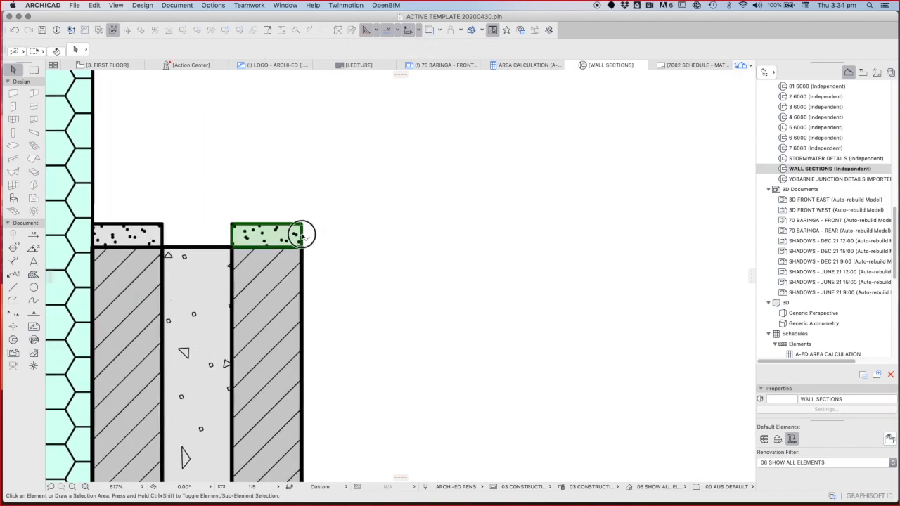
click(266, 234)
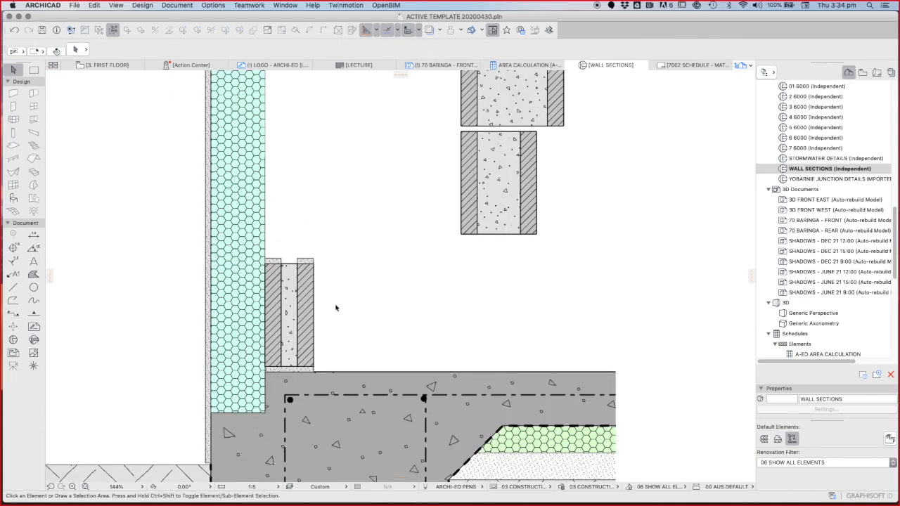
Select the block and its mortar strips and use Move to copy a strip over the core
click(289, 312)
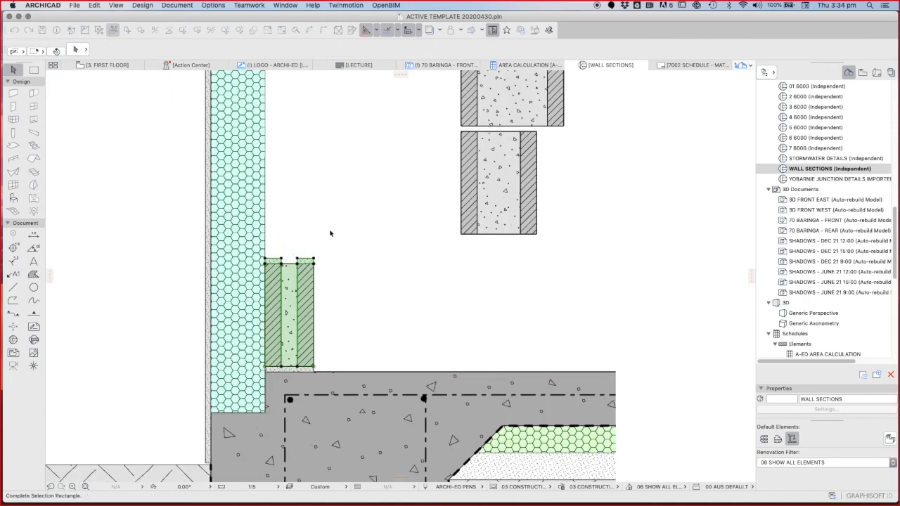
right_click(330, 233)
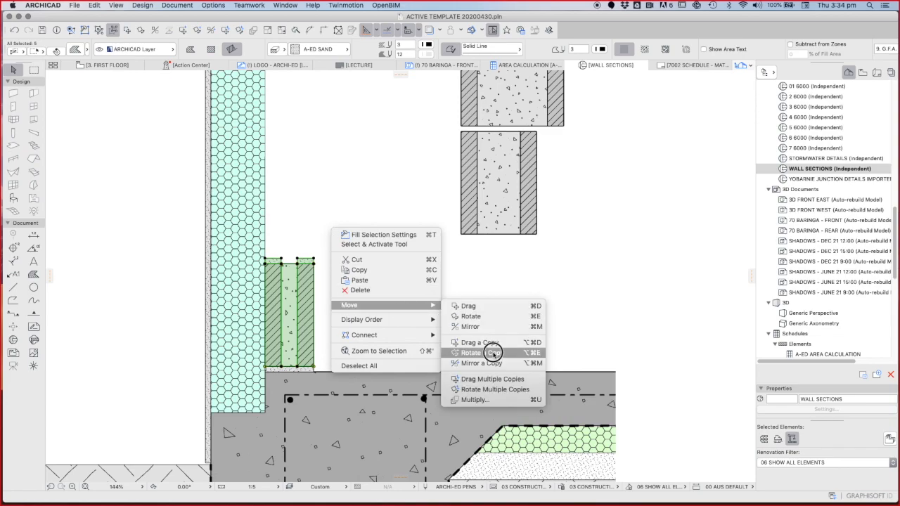
click(480, 352)
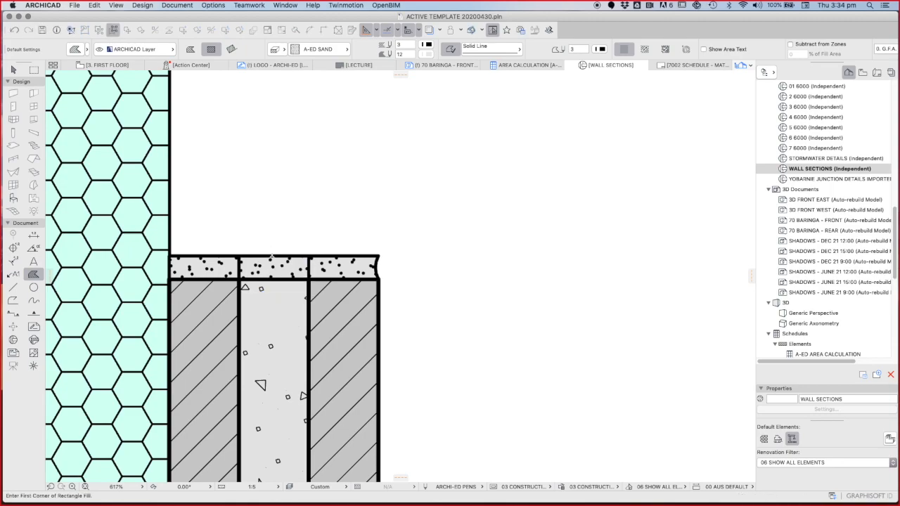
Change the pen of the core fill and its sand strip, then select all six block pieces
click(273, 267)
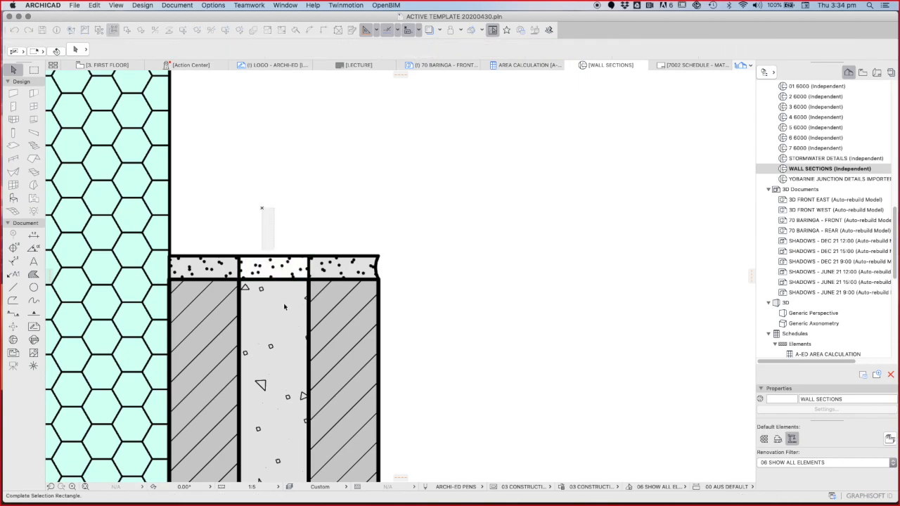
click(275, 352)
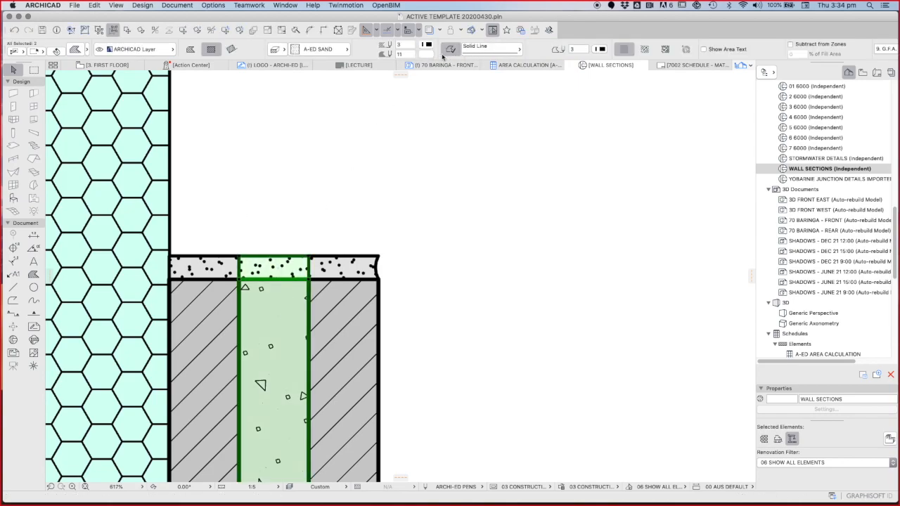
click(427, 49)
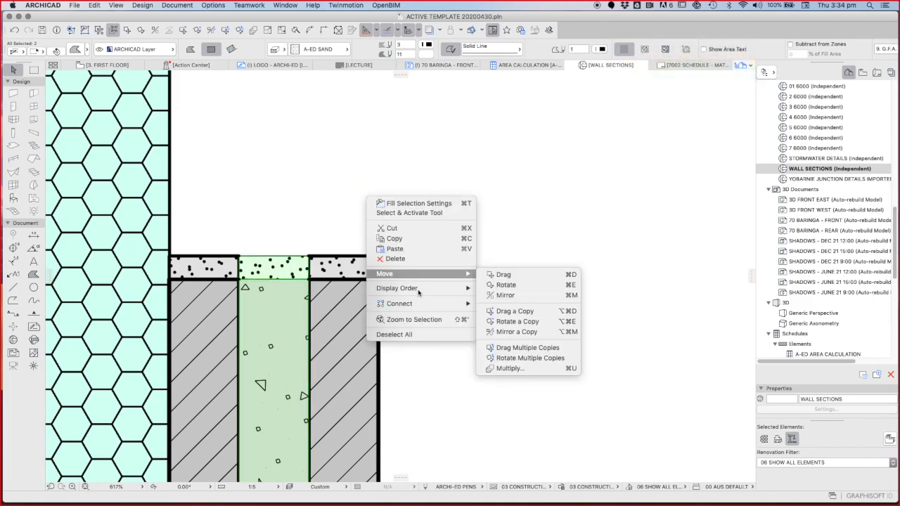
click(232, 235)
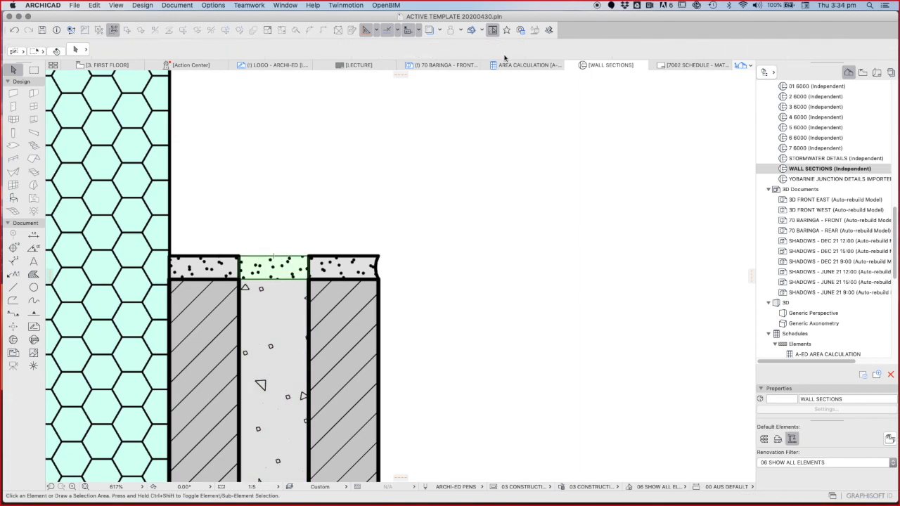
click(423, 44)
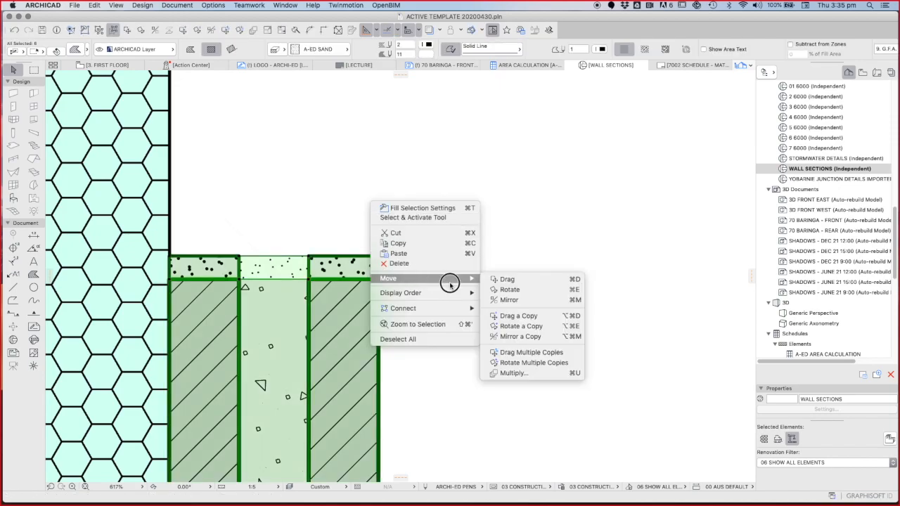
Multiply the block section upward with Drag and Spread at 200 spacing
click(513, 373)
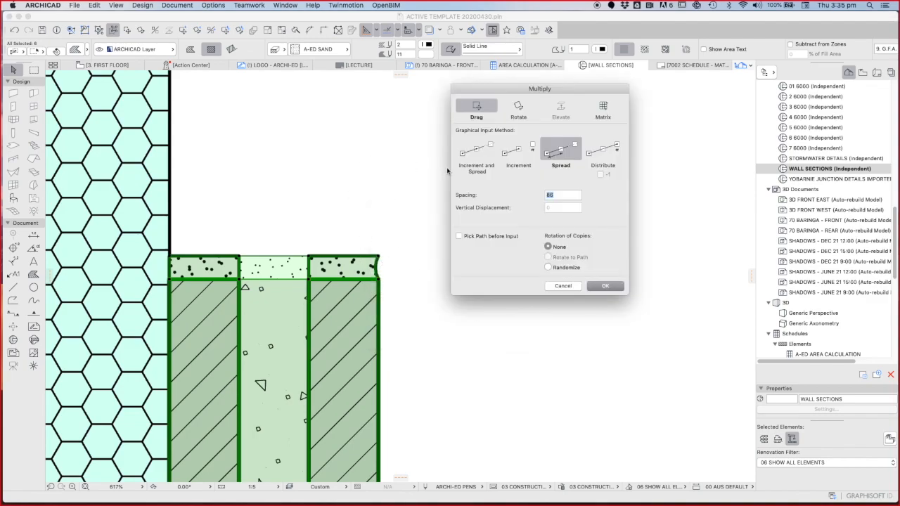
click(562, 195)
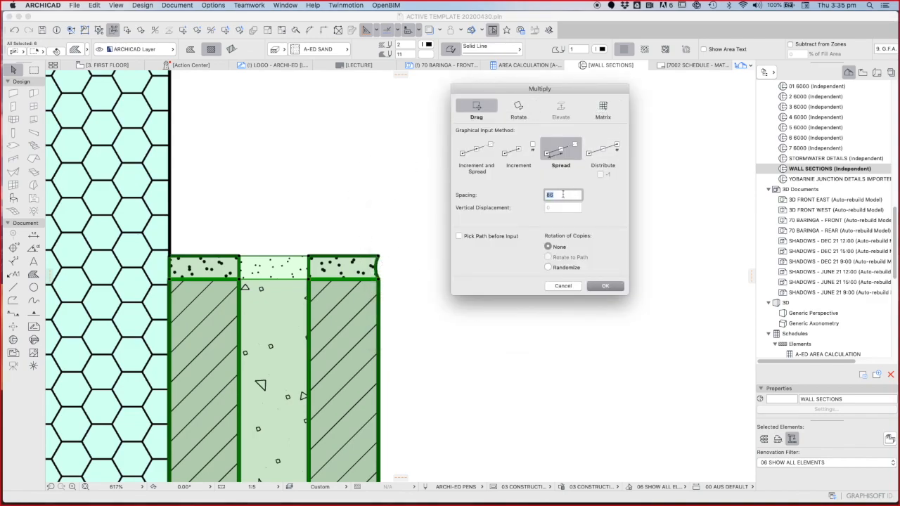
text(200)
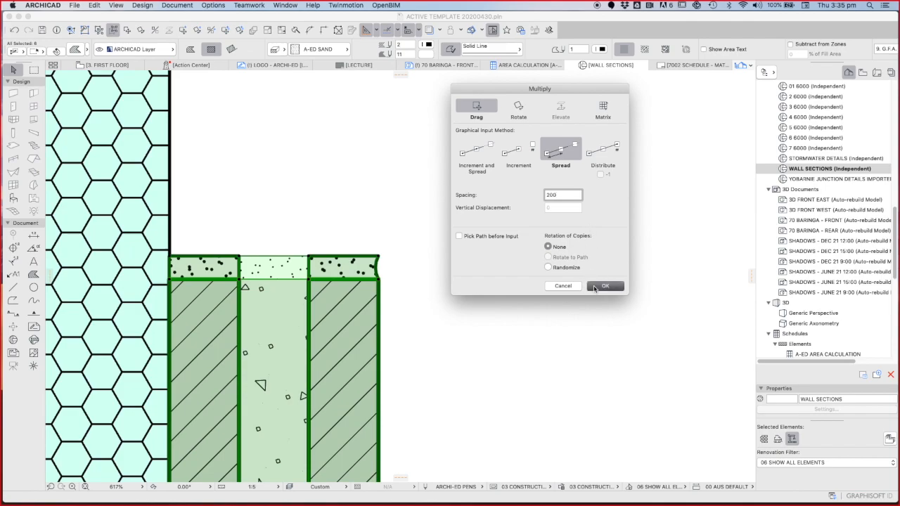
click(603, 286)
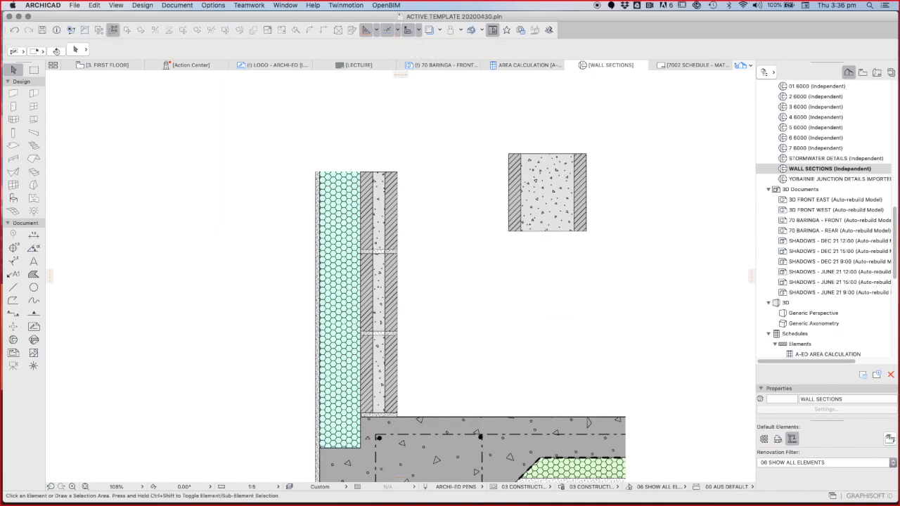
Select the separate hollow block unit's shell and core fills with the Arrow tool
click(379, 292)
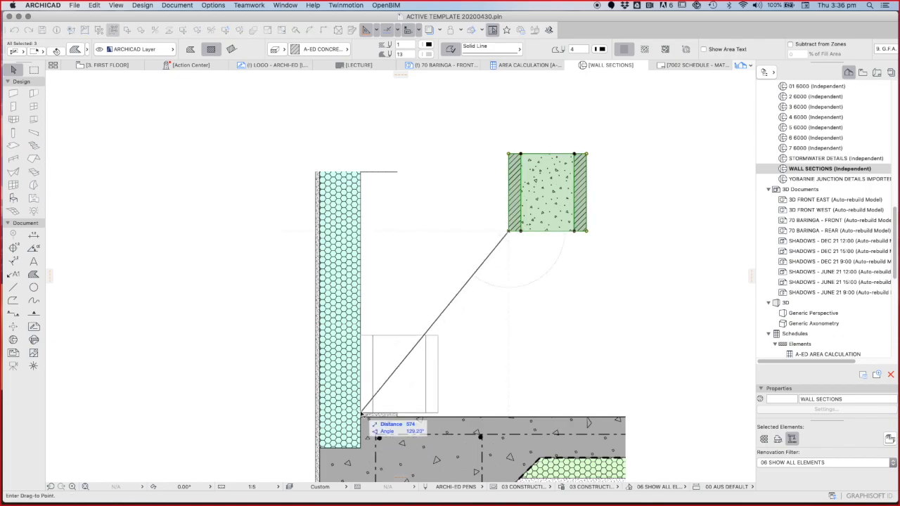
Drag the block onto the footing and trim the sand bed under the left shell
drag(547, 192, 400, 375)
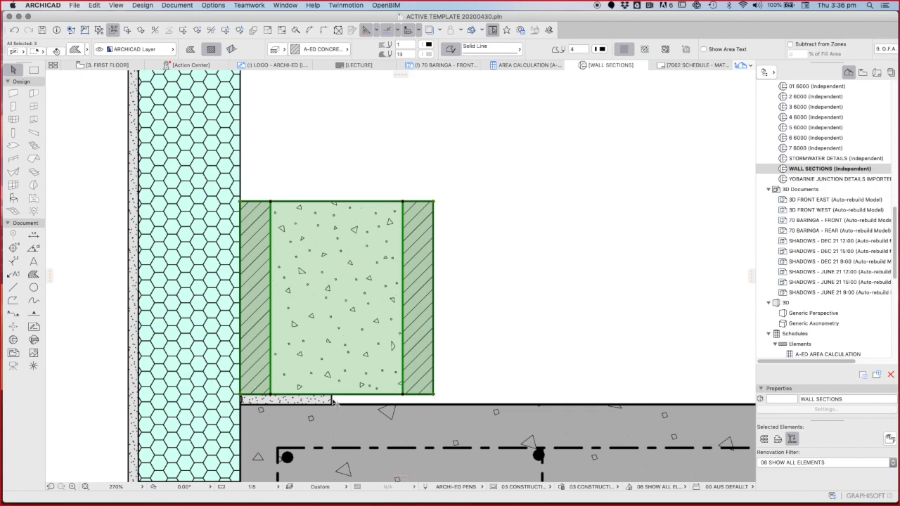
click(332, 400)
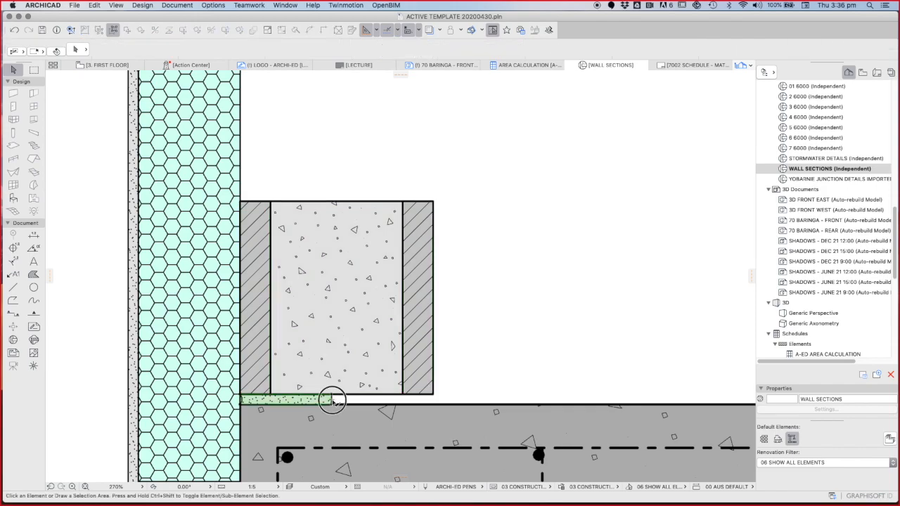
click(330, 400)
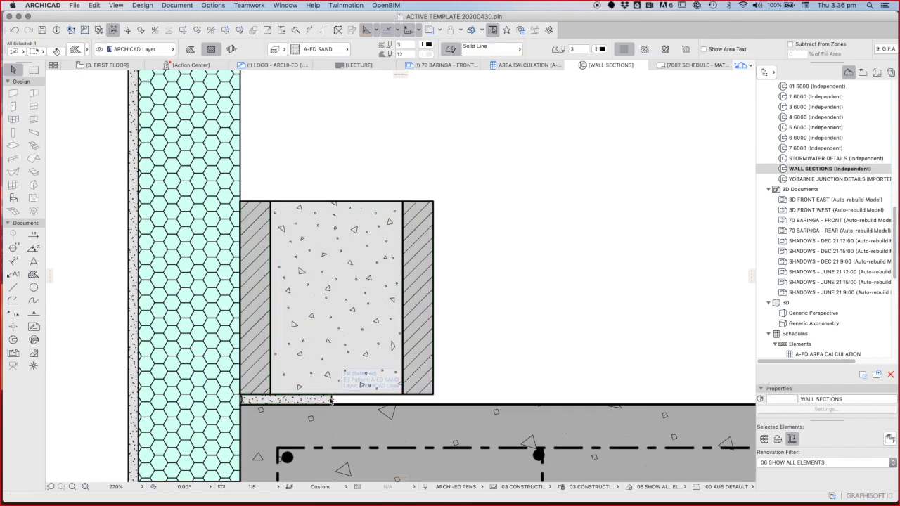
click(285, 400)
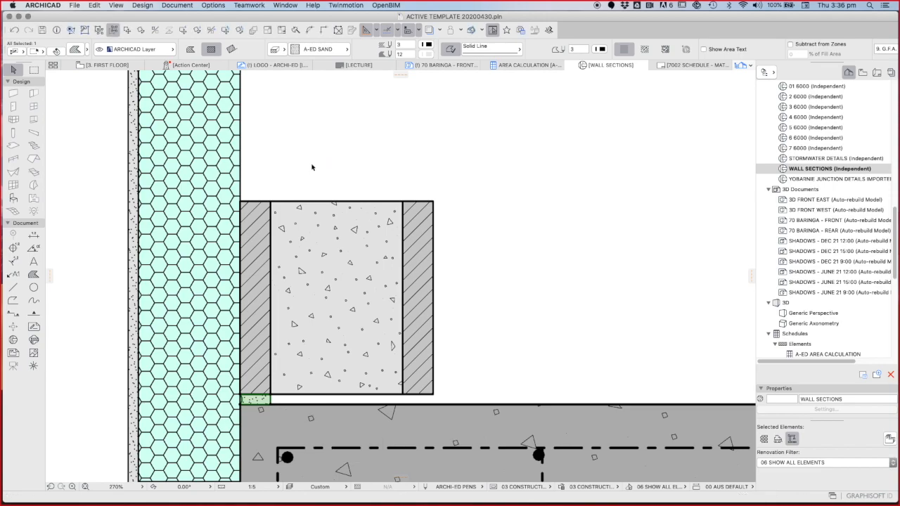
Copy the sand bed under the right shell and select the block with both beds
right_click(312, 167)
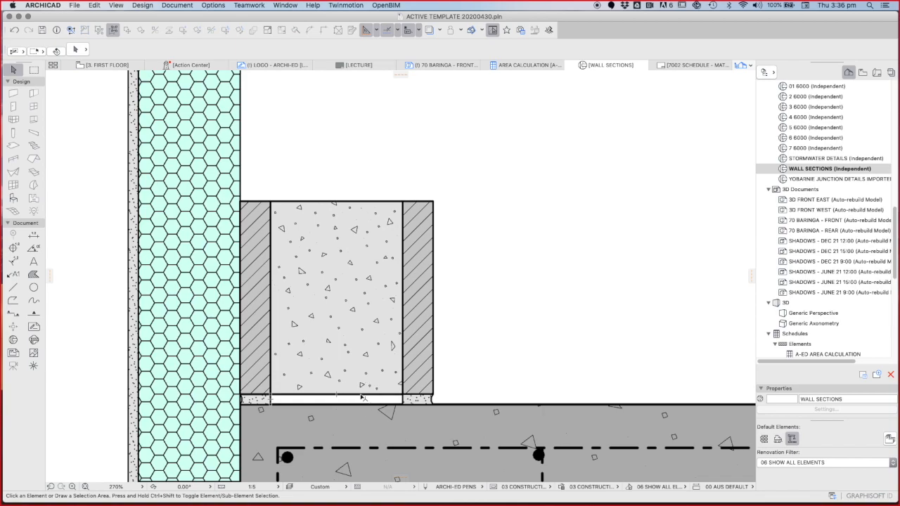
click(336, 295)
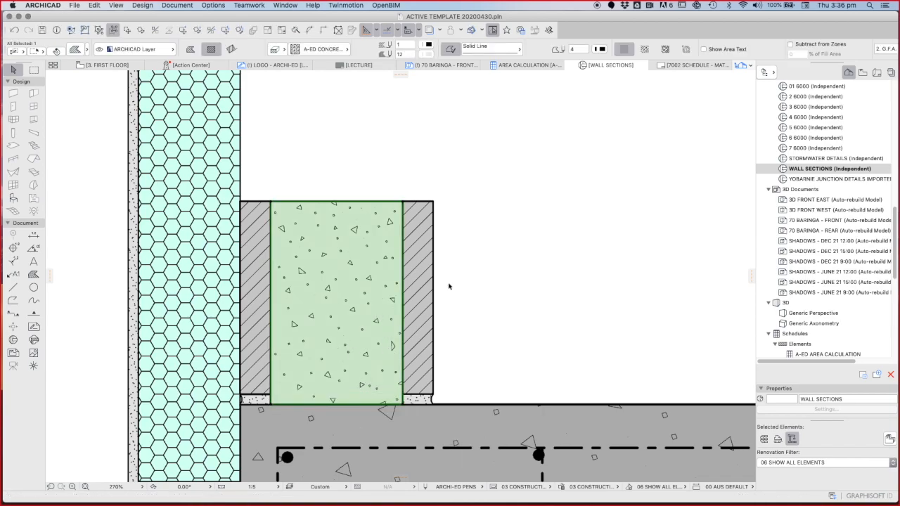
mouse_move(418, 304)
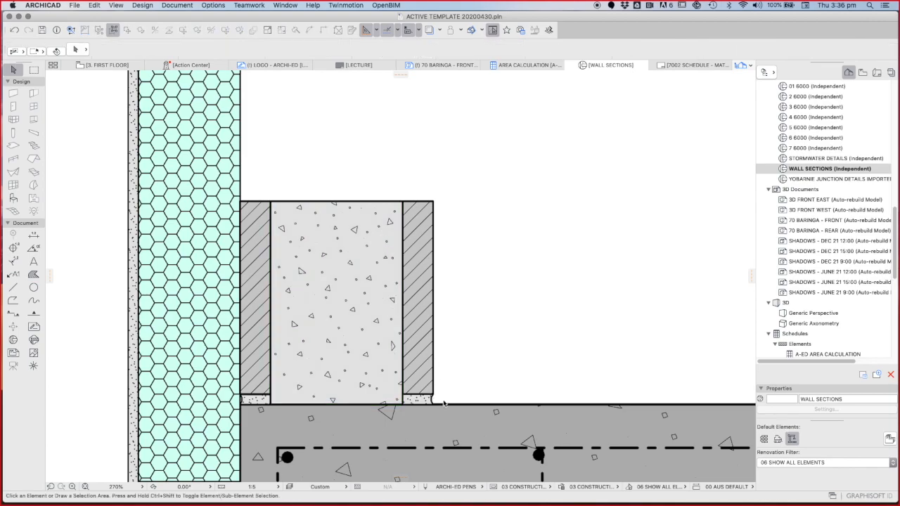
drag(257, 182, 442, 402)
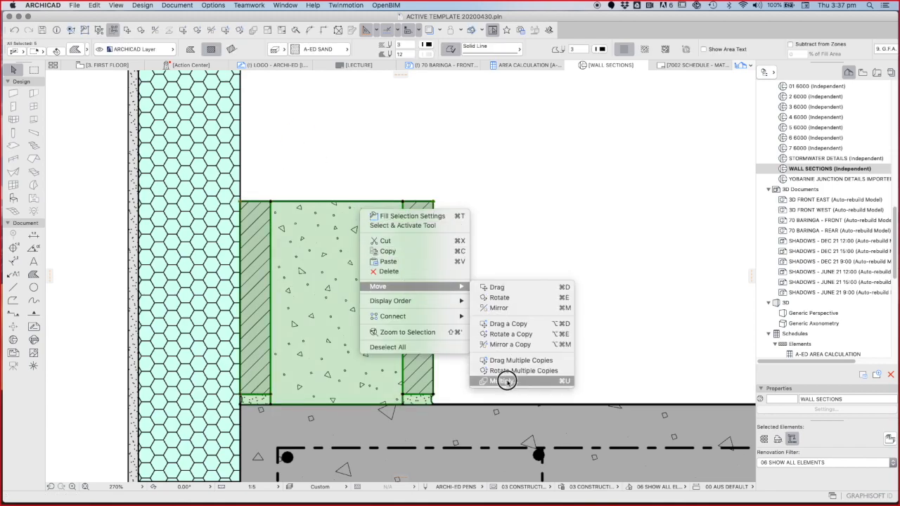
click(502, 381)
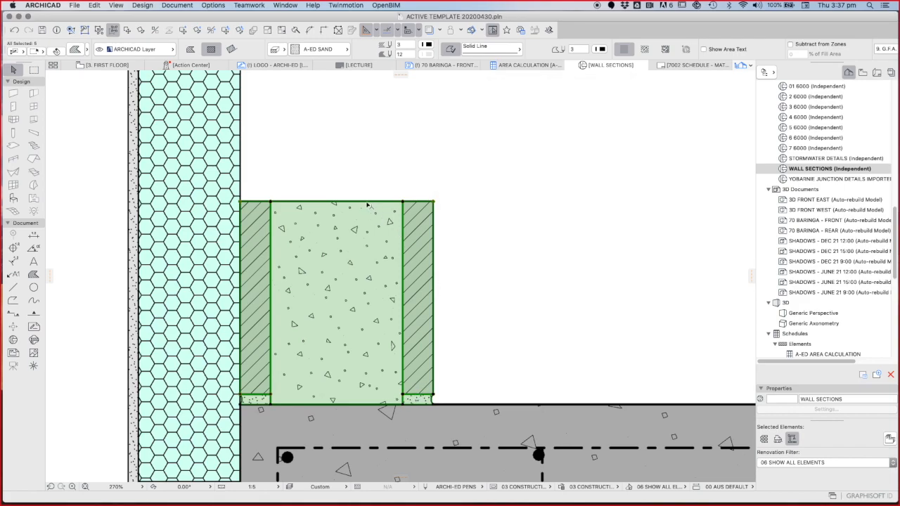
click(333, 302)
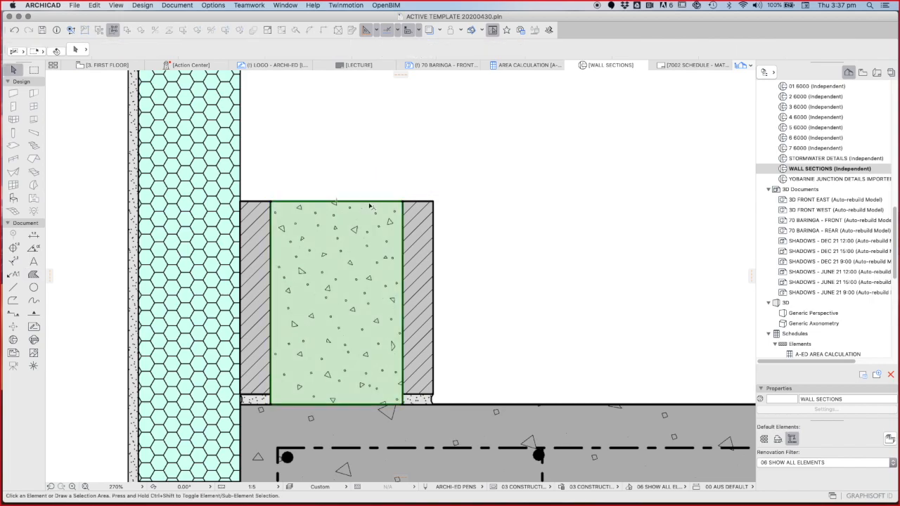
click(330, 302)
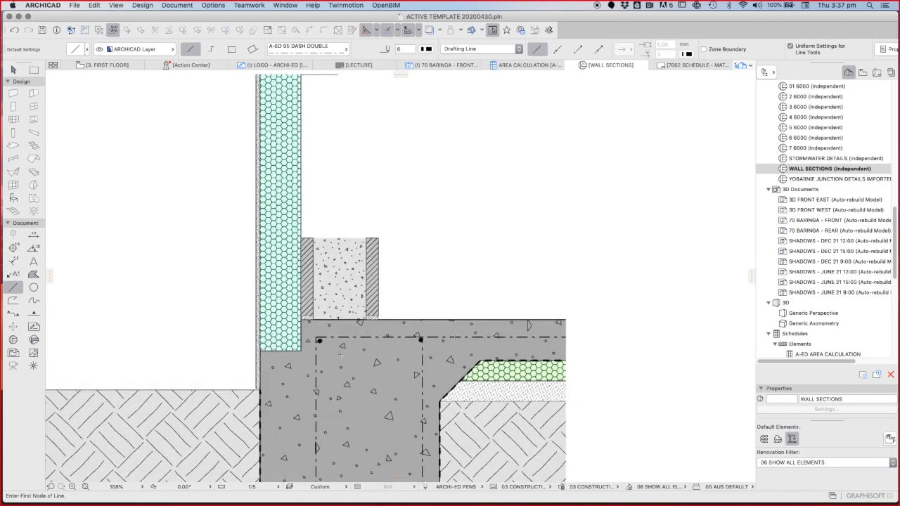
mouse_move(340, 355)
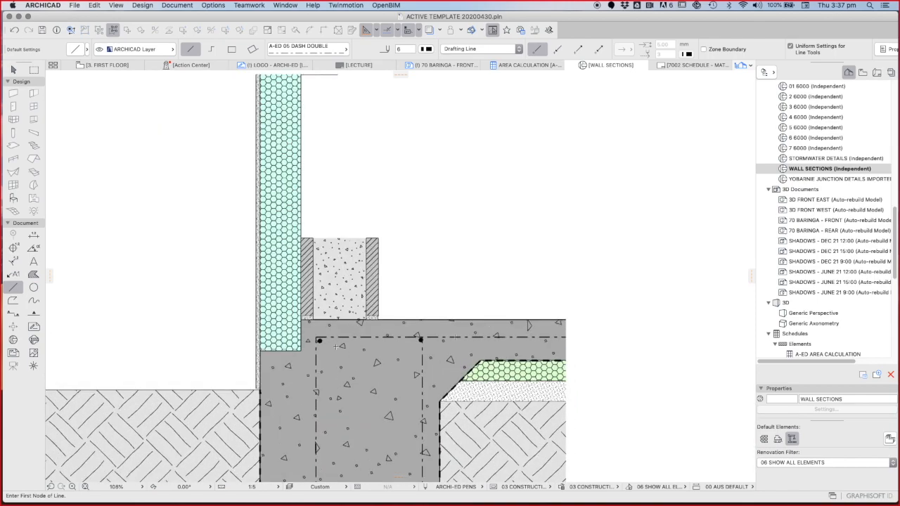
Draw a vertical dash double line down the block core centre into the footing
click(338, 344)
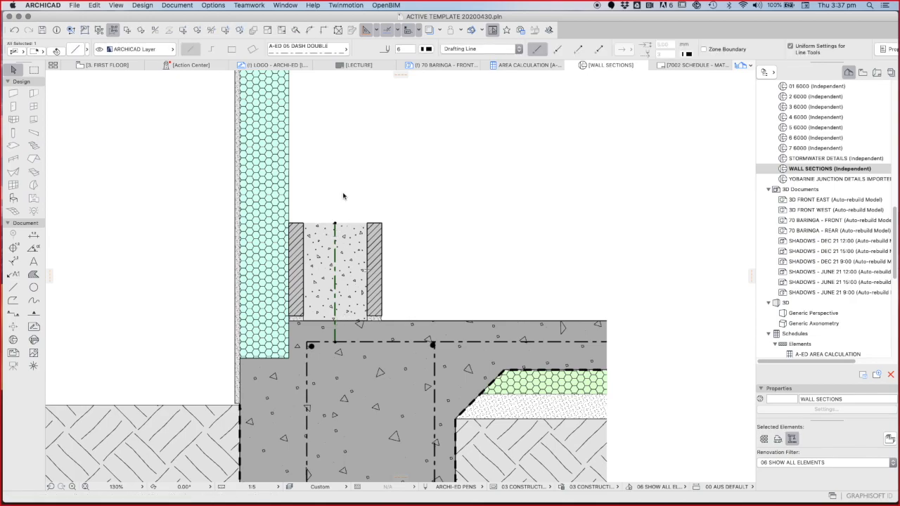
click(112, 30)
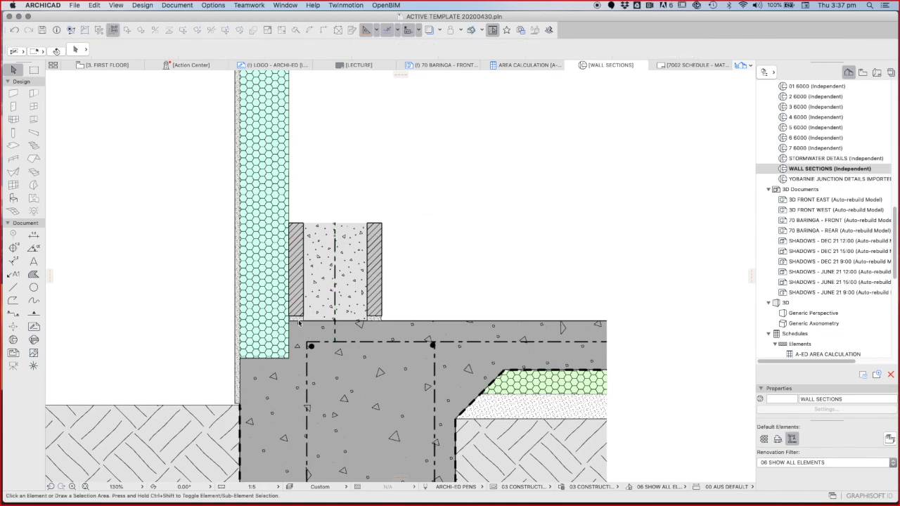
click(336, 270)
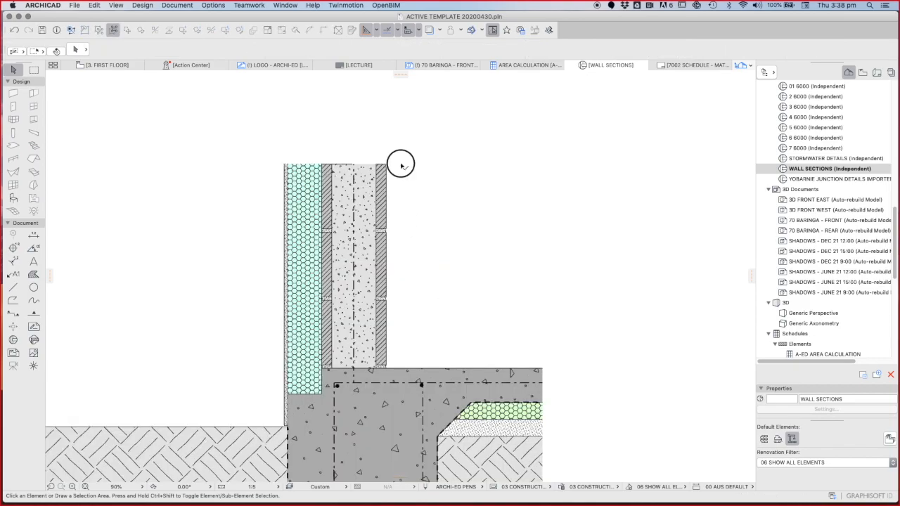
Multiply the block, sand mortar fills and dashed core line upward with Move > Multiply
click(401, 164)
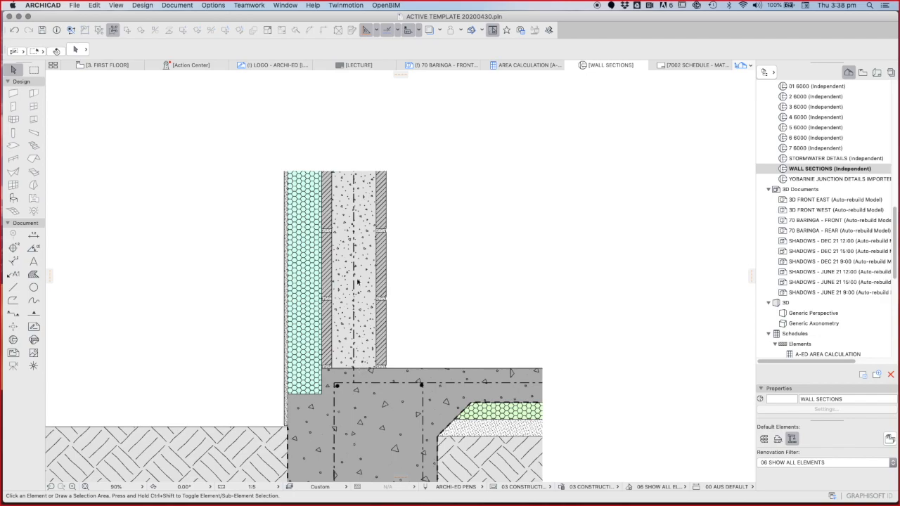
mouse_move(365, 325)
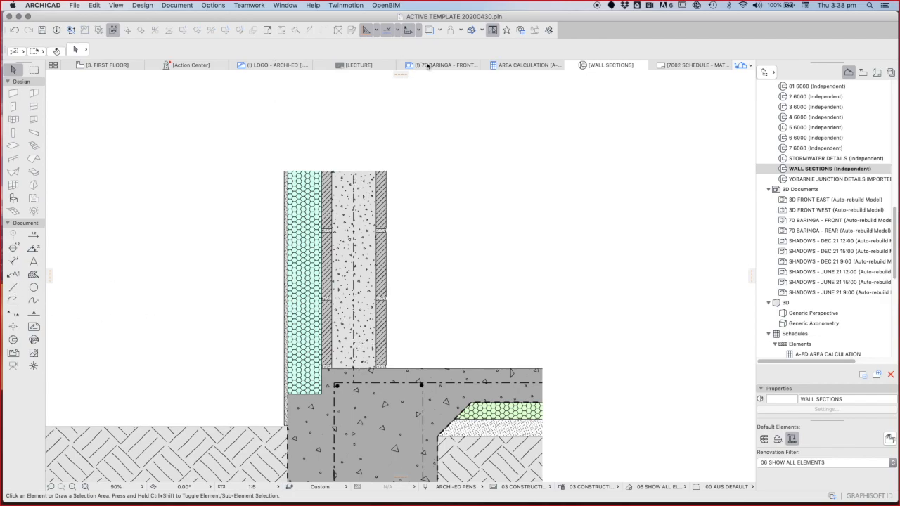
click(437, 49)
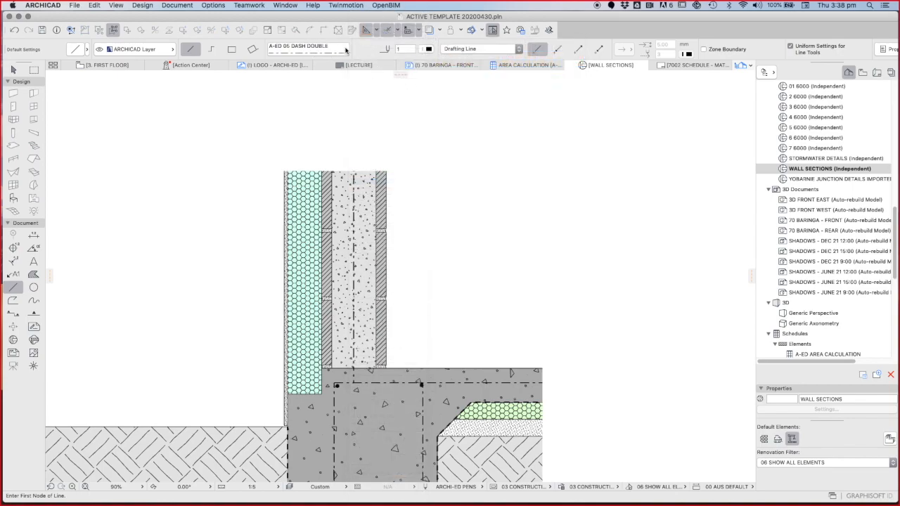
Switch the Line tool to a short-dash line type and draw the reinforcement bar lines in the footing
click(306, 49)
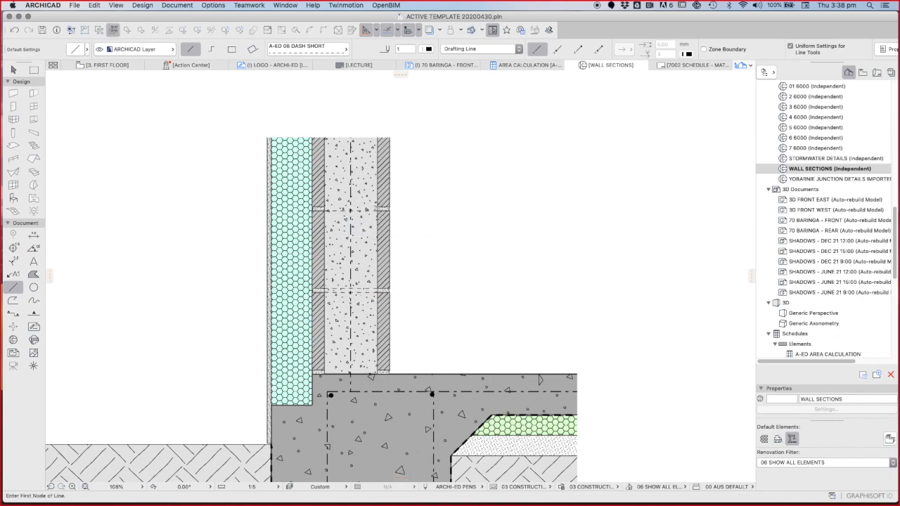
scroll(down, 3)
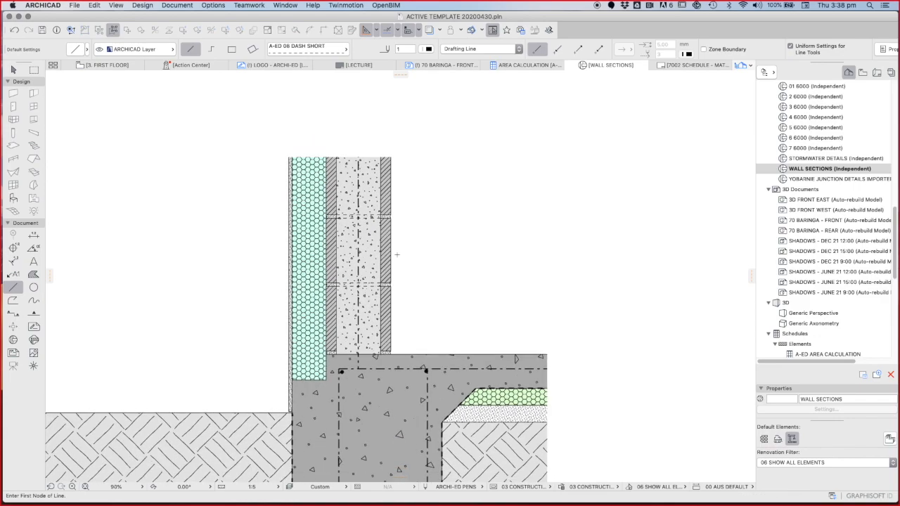
scroll(down, 3)
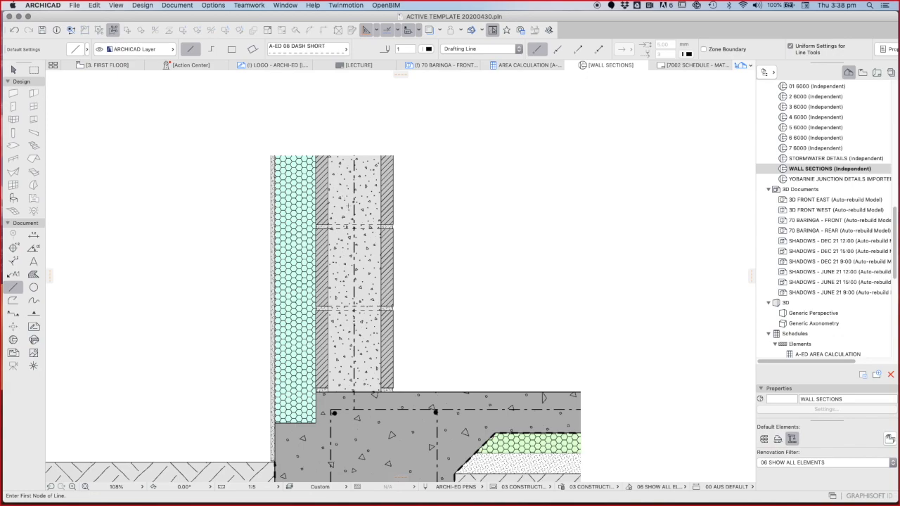
scroll(down, 3)
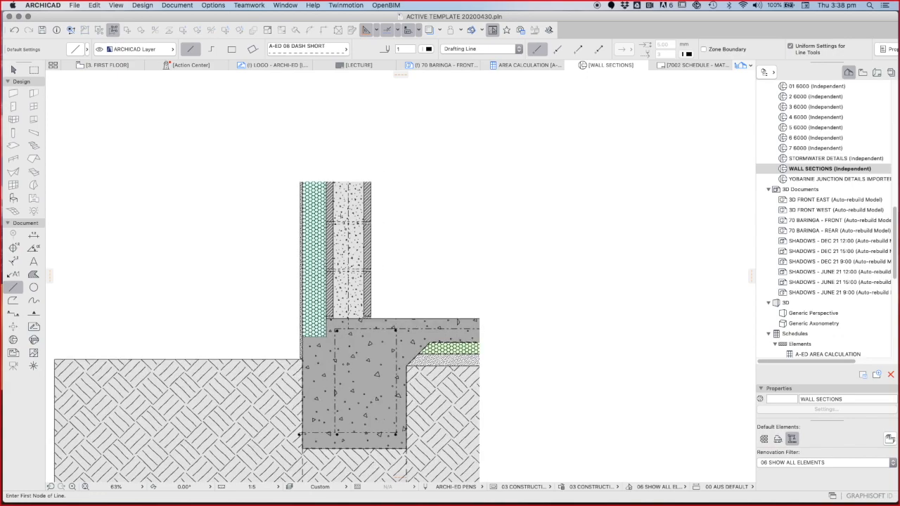
scroll(down, 3)
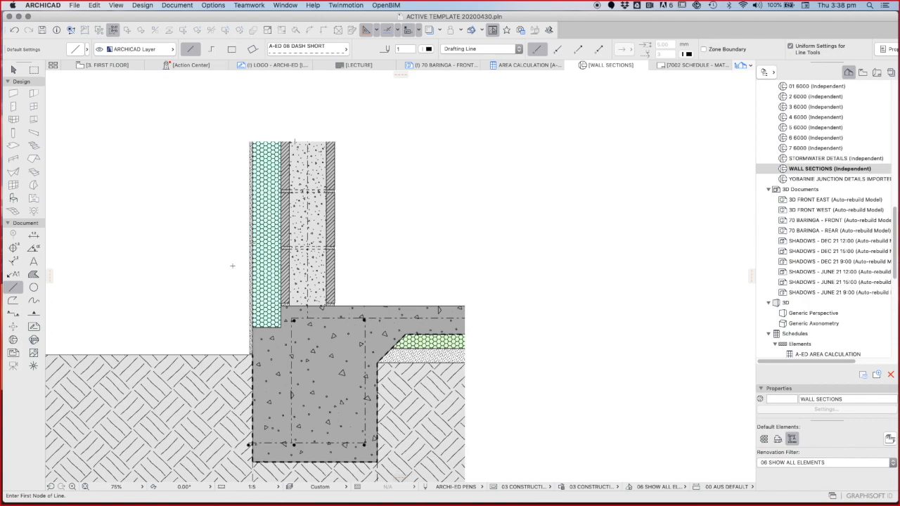
click(250, 246)
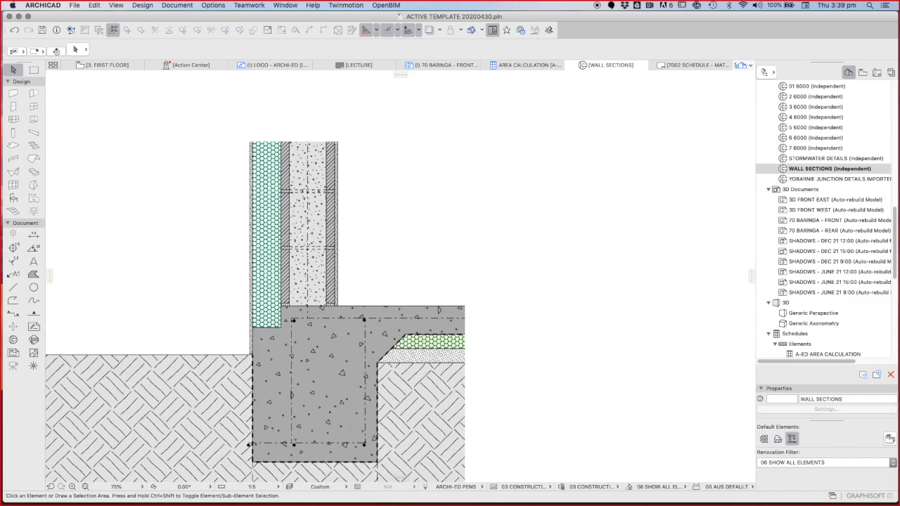
scroll(down, 3)
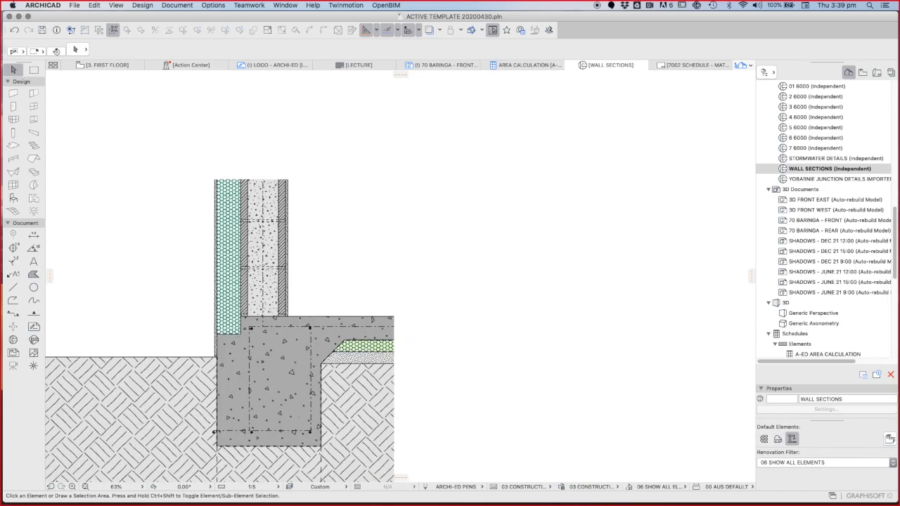
click(743, 258)
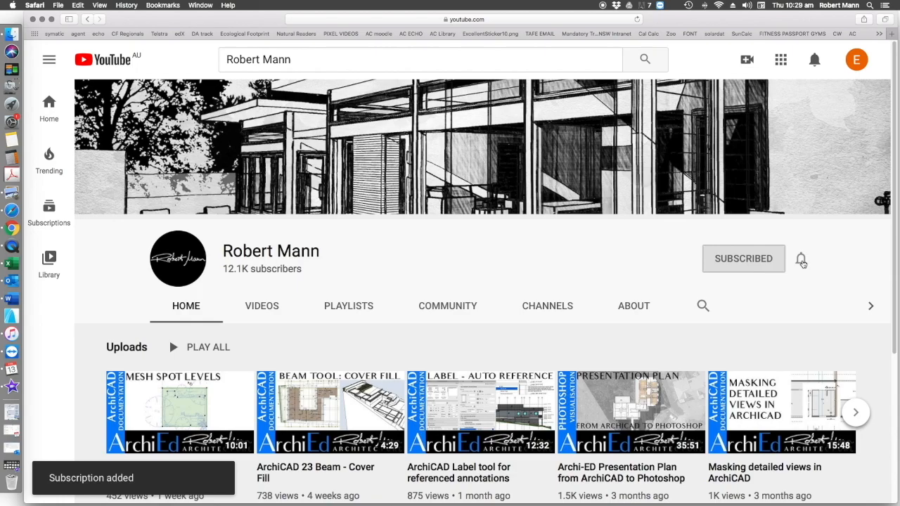